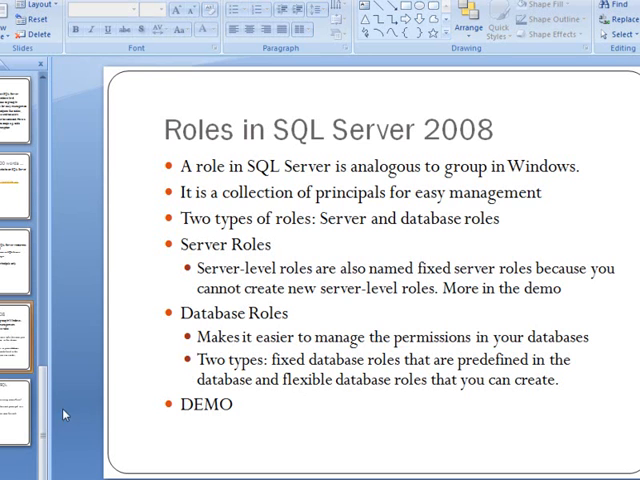
{"action": "mouse_move", "coordinate": [64, 416]}
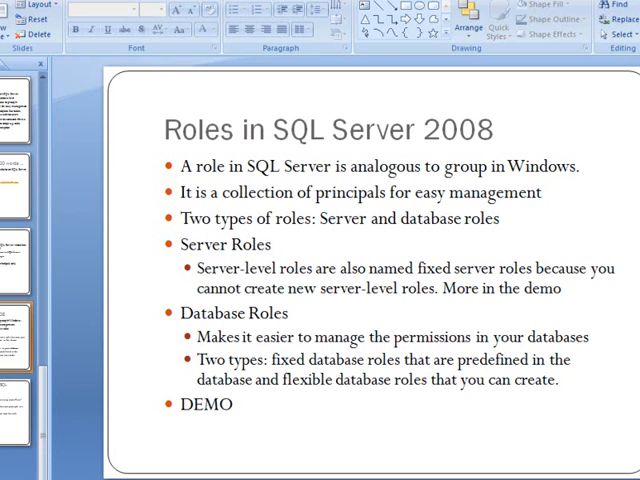
Step: Launch Management Studio and connect to the local SQL Server 2008 engine with Windows authentication
{"action": "left_click", "coordinate": [8, 476]}
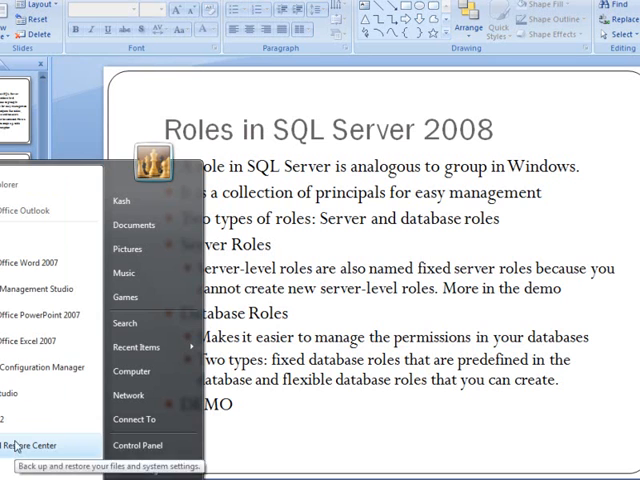
{"action": "scroll", "scroll_direction": "down", "scroll_amount": 3}
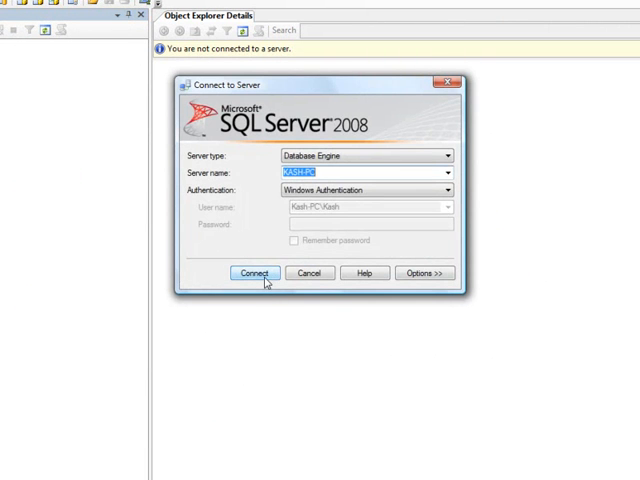
{"action": "left_click", "coordinate": [254, 272]}
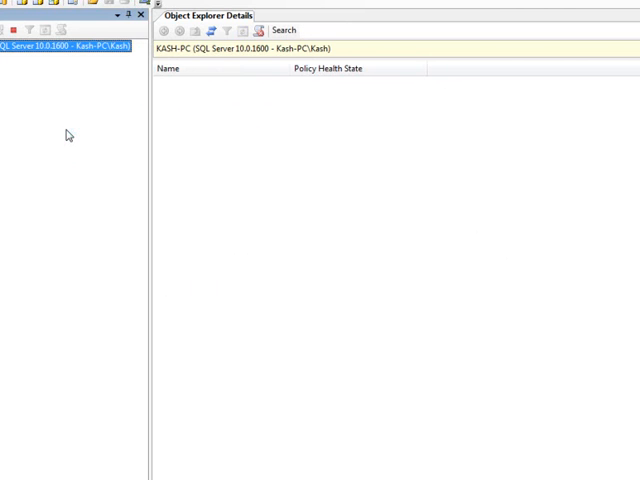
Step: Expand Databases, the user database and its Tables folder to show dbo.Item_Master
{"action": "left_click", "coordinate": [64, 48]}
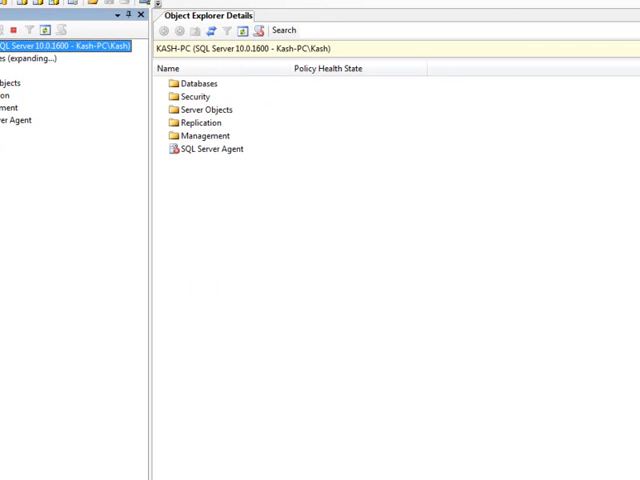
{"action": "left_click", "coordinate": [4, 58]}
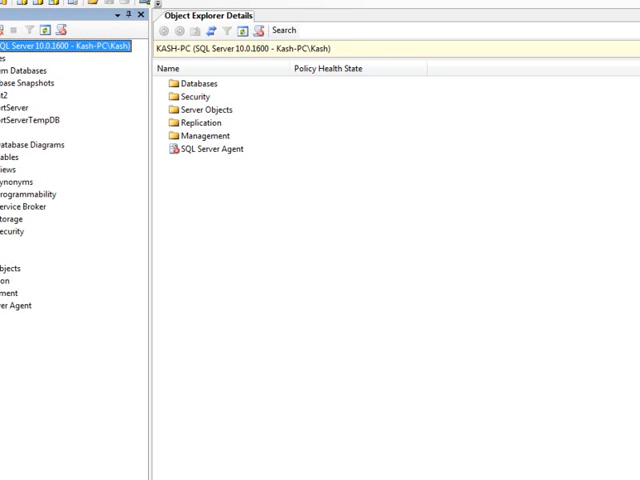
{"action": "left_click", "coordinate": [8, 156]}
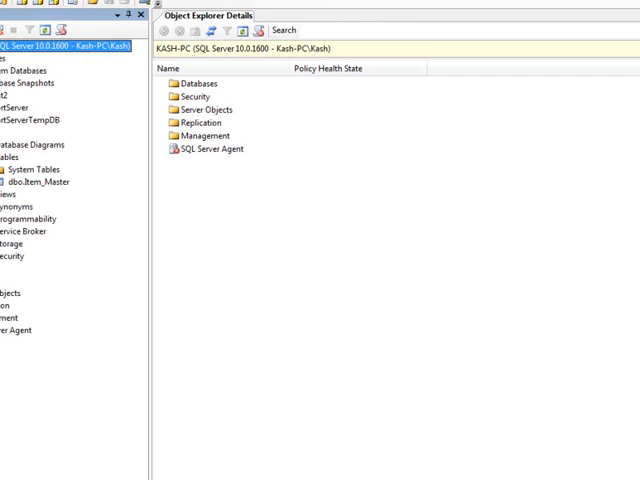
{"action": "mouse_move", "coordinate": [112, 216]}
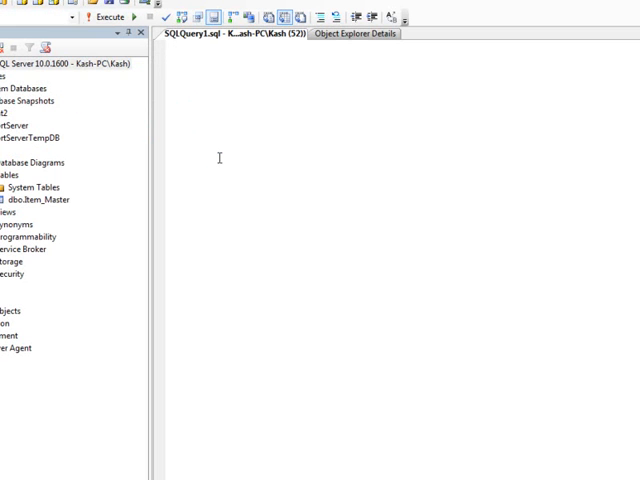
Step: Run 'select * from item_master' in a new query window and view the result rows
{"action": "type", "text": "select"}
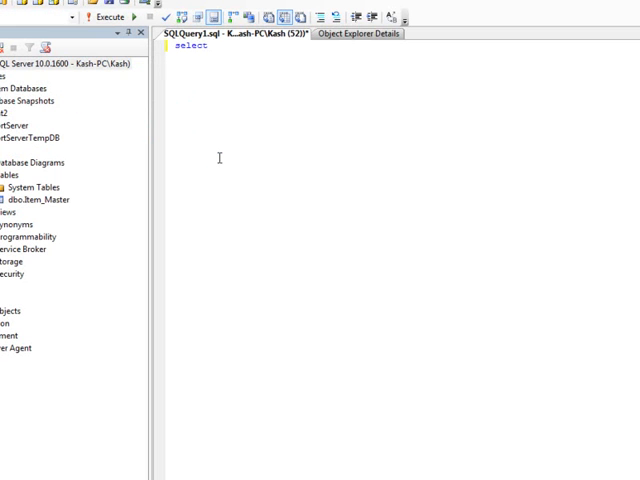
{"action": "type", "text": "* from"}
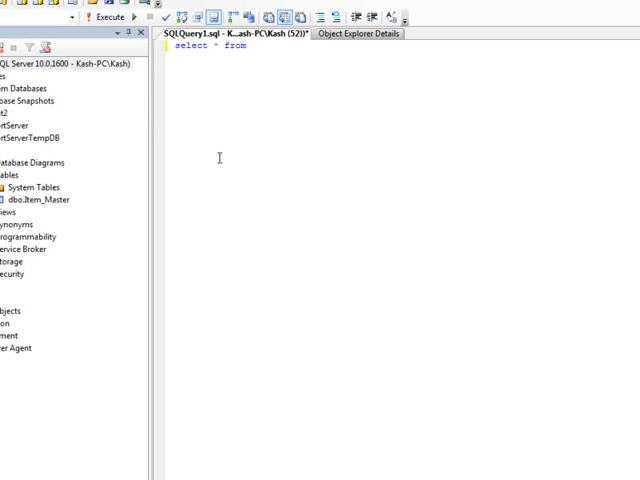
{"action": "type", "text": "item"}
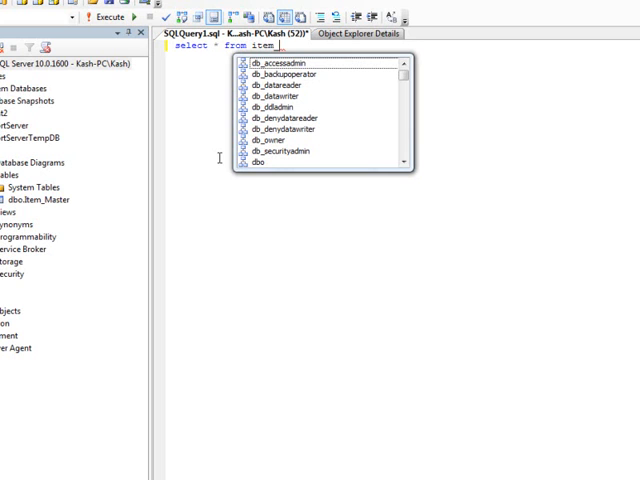
{"action": "type", "text": "_master"}
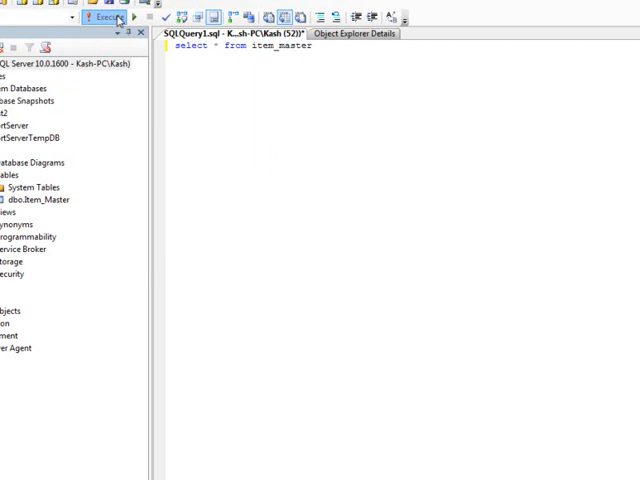
{"action": "left_click", "coordinate": [108, 18]}
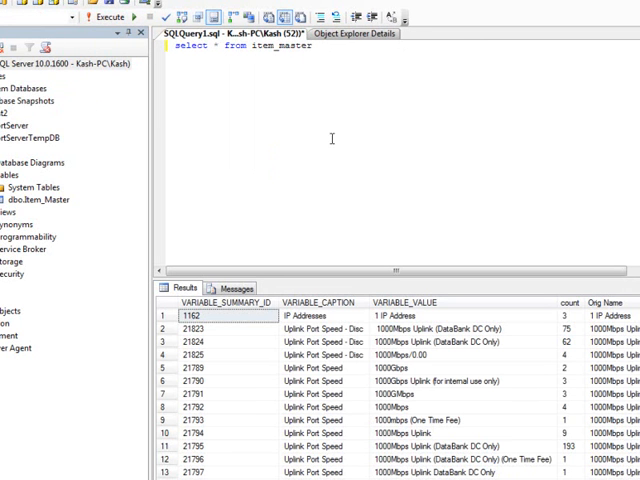
{"action": "left_click", "coordinate": [312, 48]}
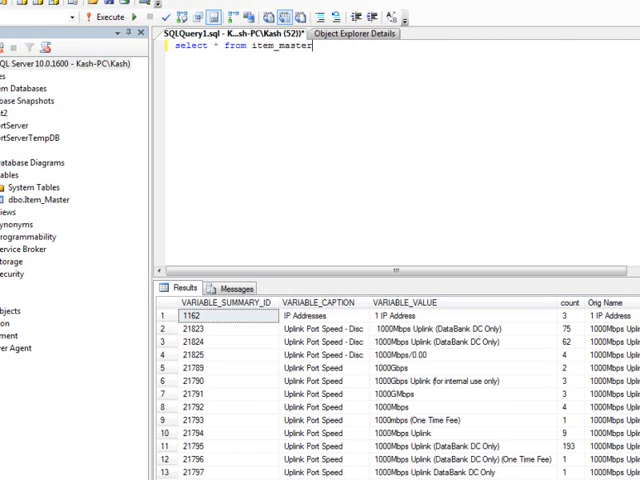
{"action": "mouse_move", "coordinate": [88, 270]}
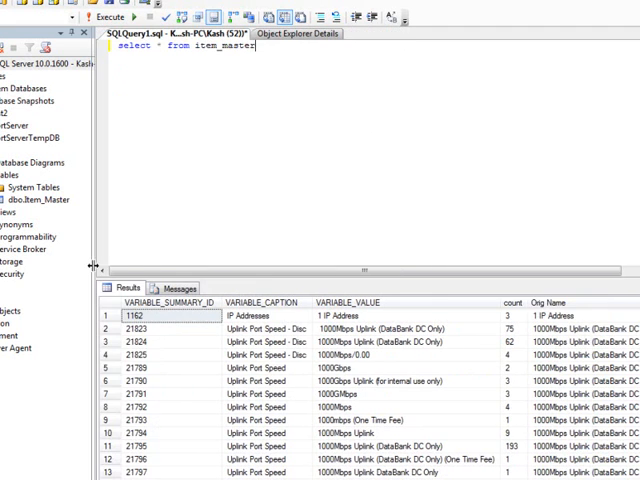
{"action": "mouse_move", "coordinate": [180, 256]}
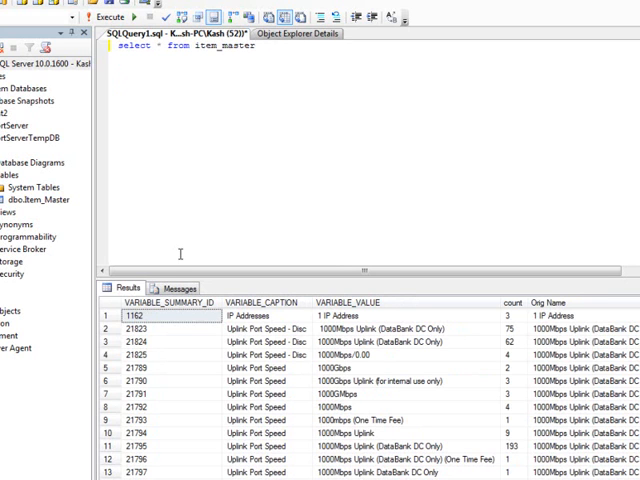
Step: Expand Security and start a New Login from the Logins node
{"action": "left_click", "coordinate": [256, 48]}
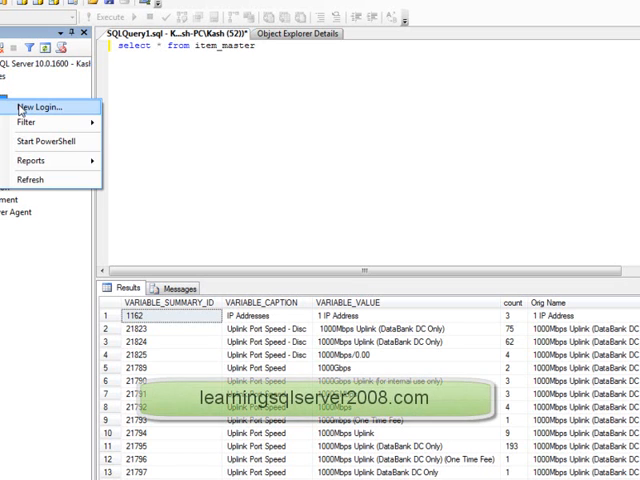
{"action": "left_click", "coordinate": [40, 108]}
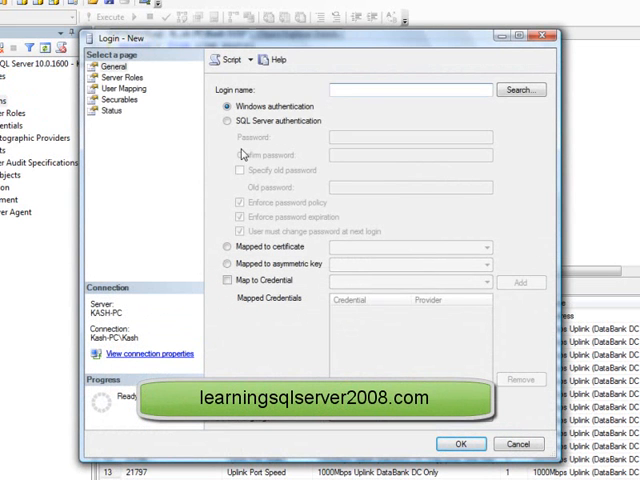
Step: Name the login sales_user with SQL Server authentication, a password, and no policy or expiration enforcement
{"action": "type", "text": "sa"}
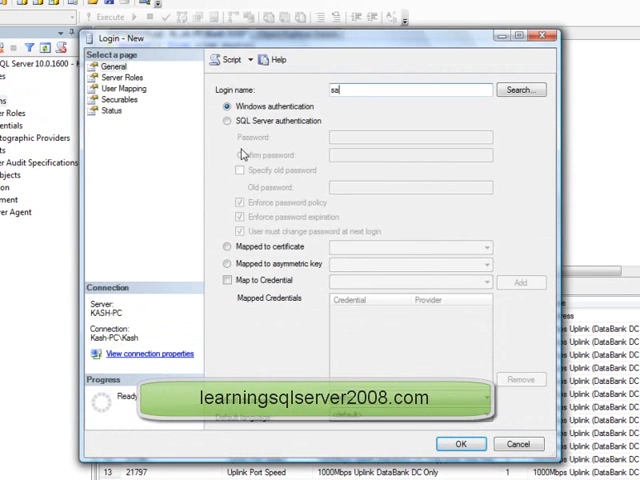
{"action": "type", "text": "les_user"}
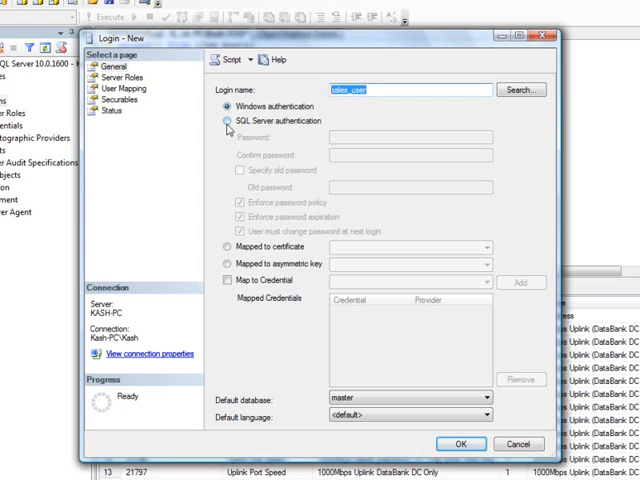
{"action": "left_click", "coordinate": [230, 120]}
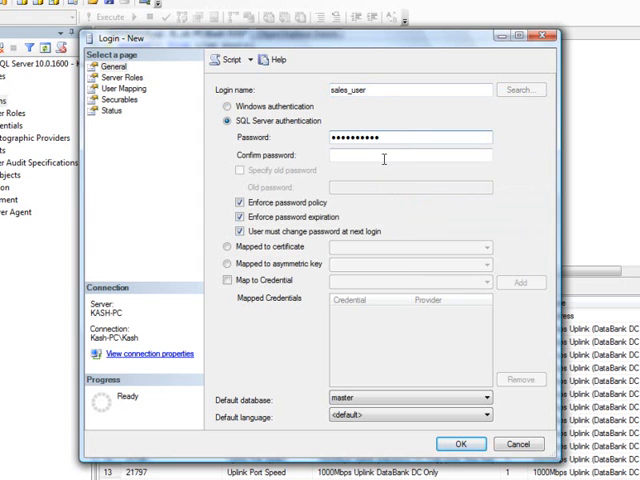
{"action": "type", "text": "••••••••••"}
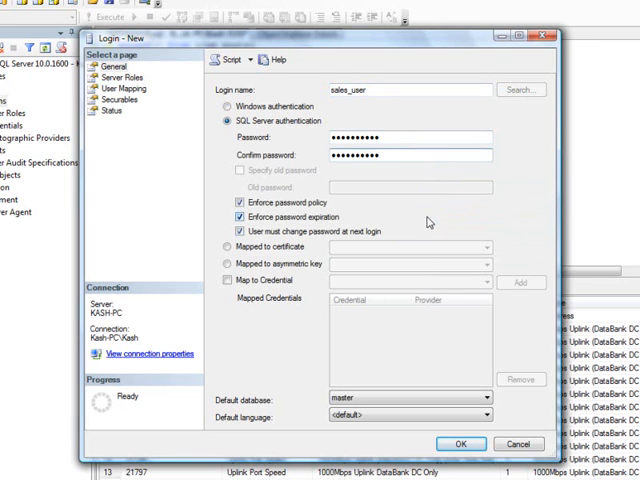
{"action": "mouse_move", "coordinate": [356, 188]}
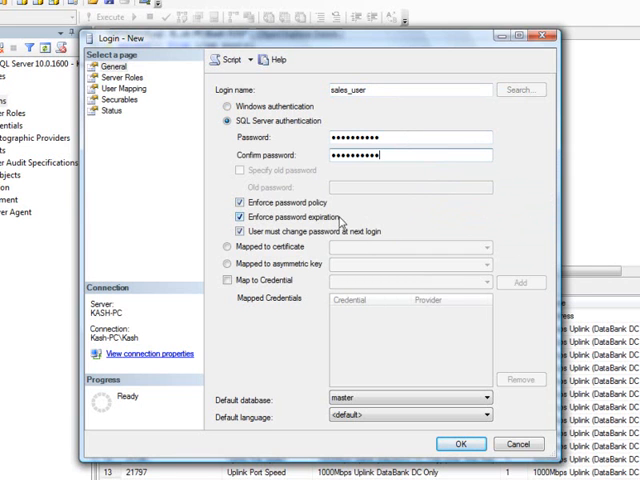
{"action": "left_click", "coordinate": [242, 204]}
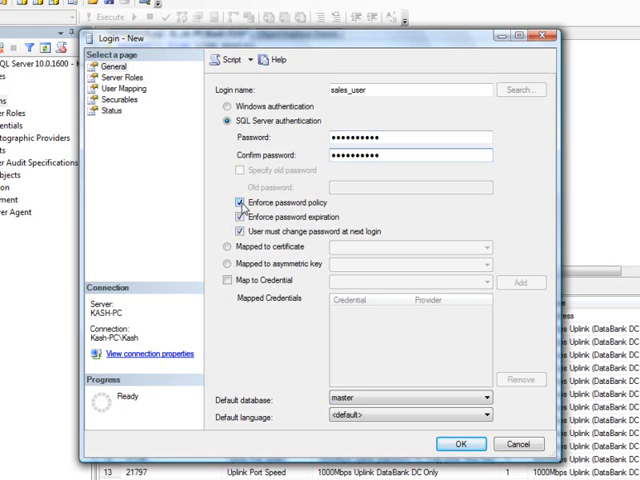
{"action": "left_click", "coordinate": [236, 204]}
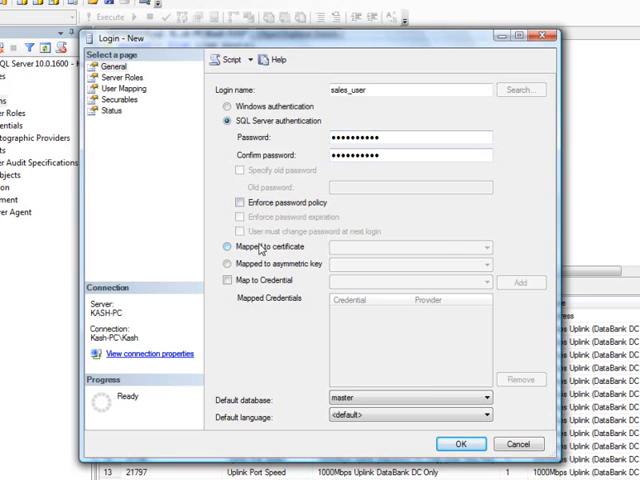
{"action": "mouse_move", "coordinate": [336, 284]}
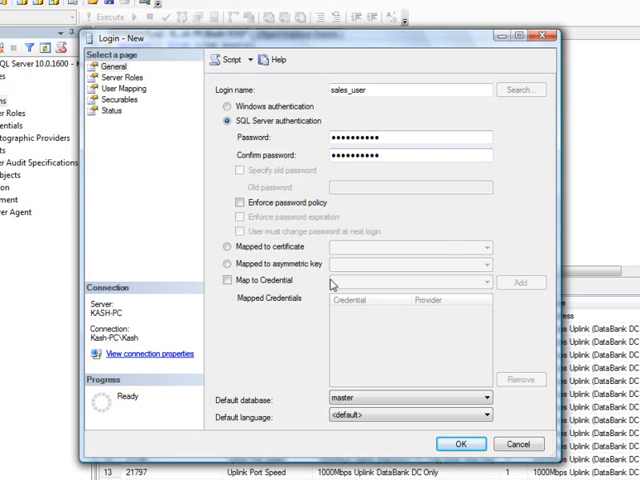
{"action": "mouse_move", "coordinate": [316, 232]}
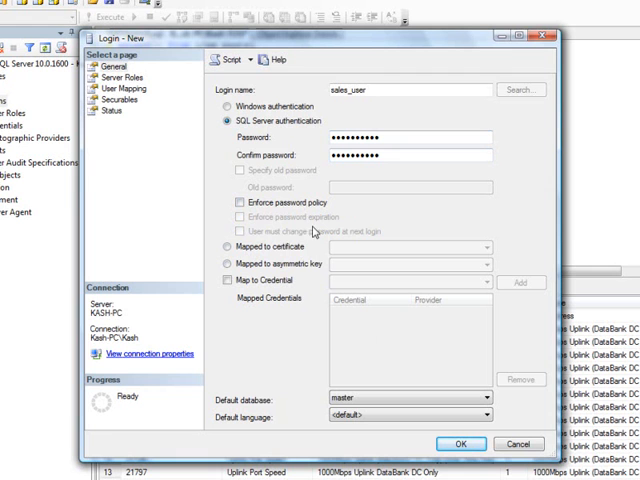
{"action": "mouse_move", "coordinate": [516, 404]}
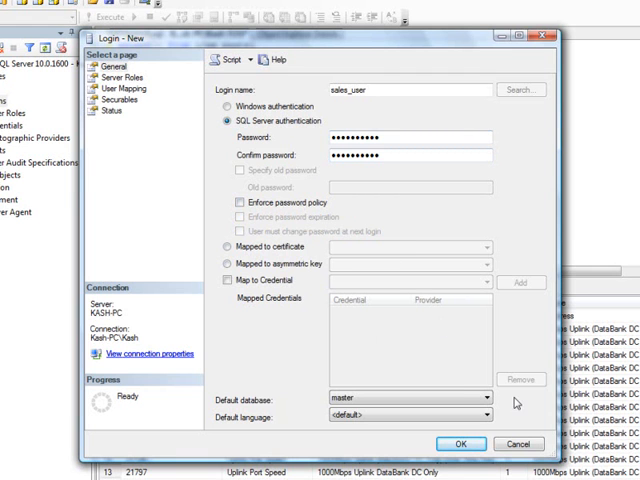
Step: Set the default database to Sales and create the sales_user login
{"action": "left_click", "coordinate": [484, 396]}
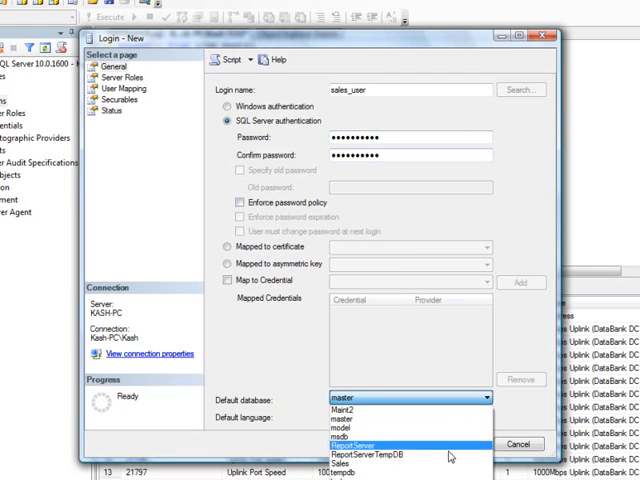
{"action": "left_click", "coordinate": [360, 464]}
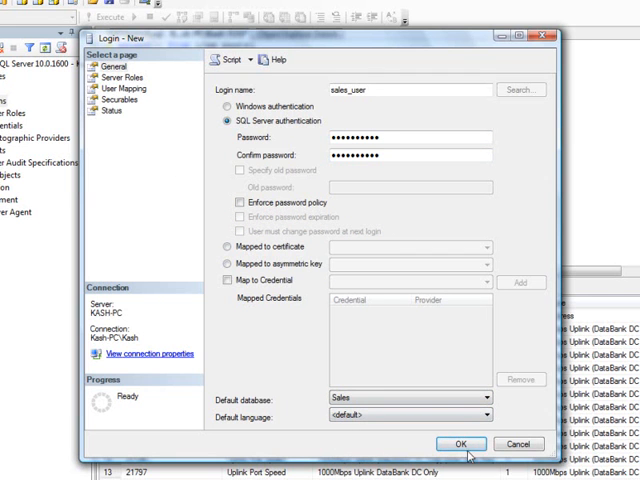
{"action": "left_click", "coordinate": [460, 444]}
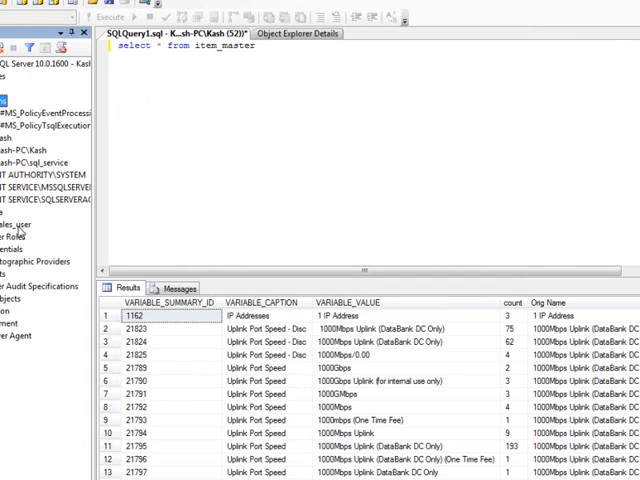
{"action": "left_click", "coordinate": [20, 224]}
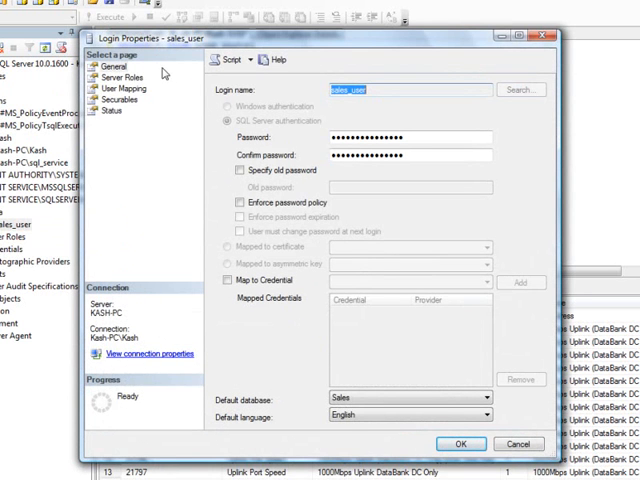
{"action": "left_click", "coordinate": [118, 76]}
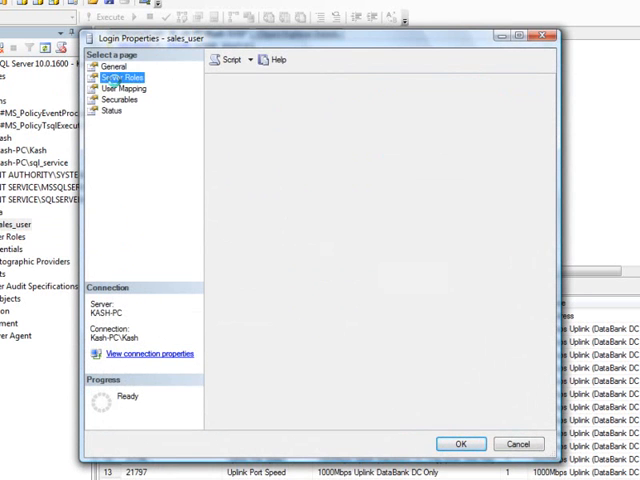
{"action": "left_click", "coordinate": [128, 72]}
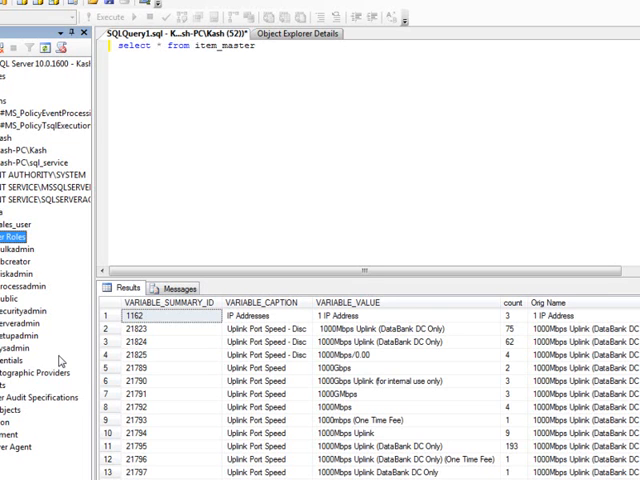
{"action": "mouse_move", "coordinate": [42, 364]}
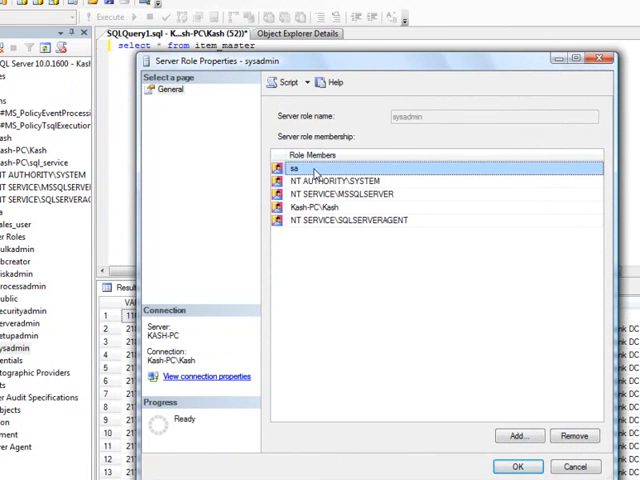
{"action": "mouse_move", "coordinate": [390, 170]}
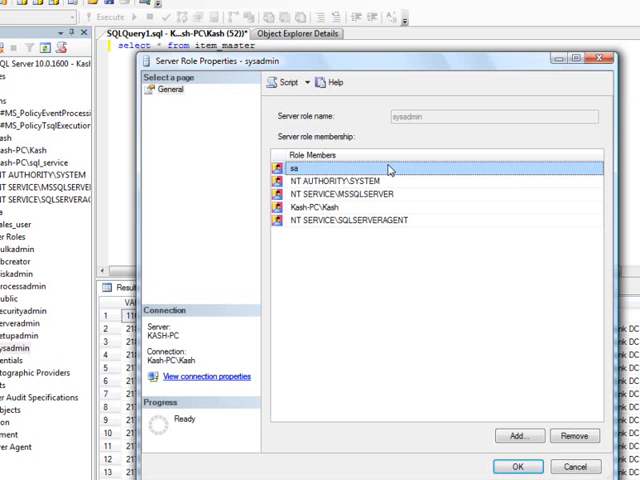
{"action": "mouse_move", "coordinate": [442, 204]}
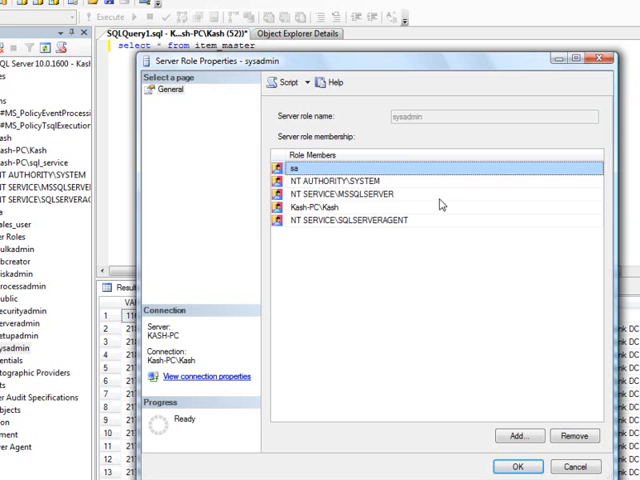
{"action": "mouse_move", "coordinate": [324, 172]}
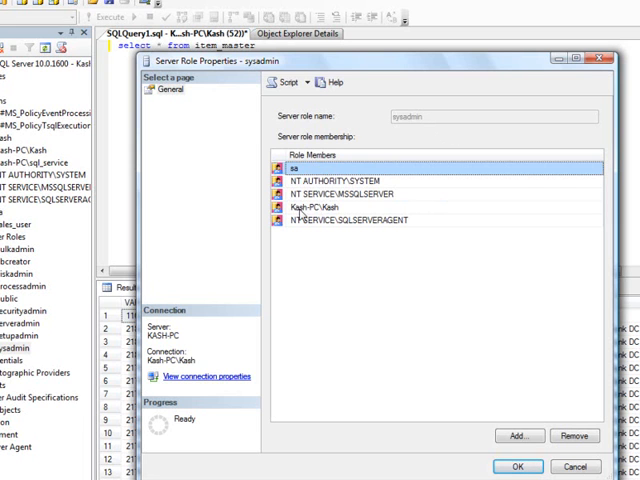
Step: Close the sysadmin role properties and switch to the Object Explorer Details listing of server roles
{"action": "left_click", "coordinate": [330, 208]}
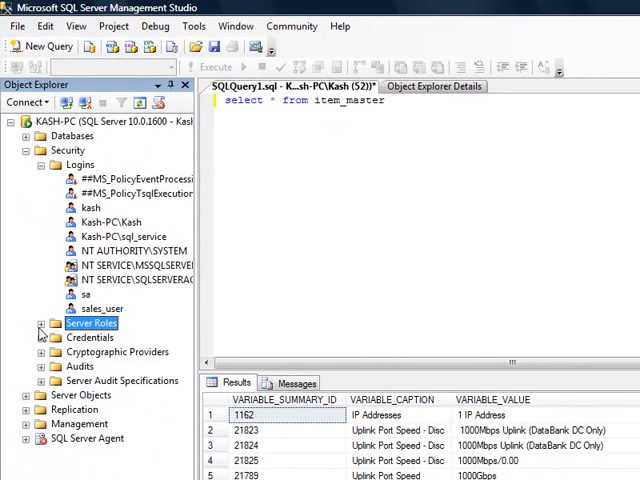
{"action": "mouse_move", "coordinate": [116, 308]}
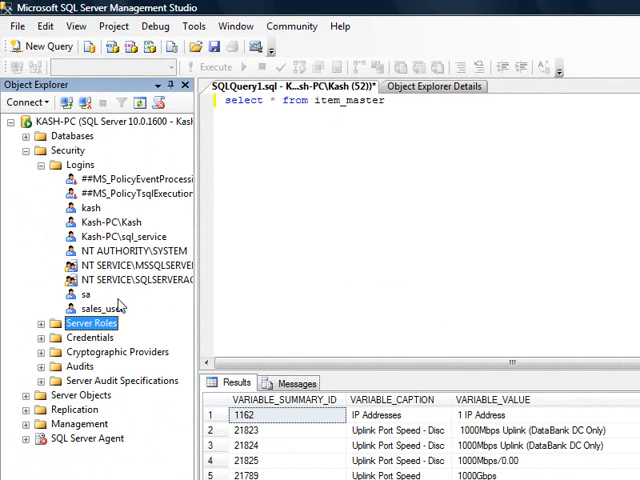
{"action": "mouse_move", "coordinate": [272, 52]}
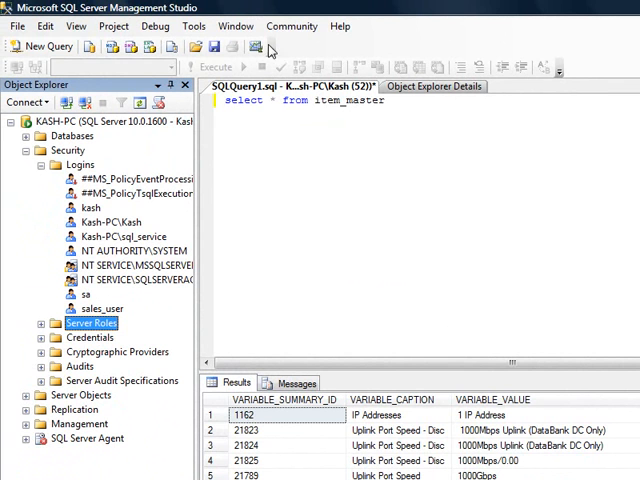
{"action": "left_click", "coordinate": [236, 26]}
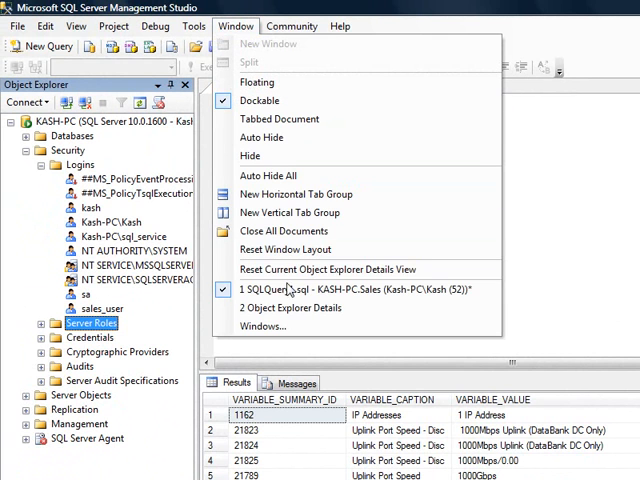
{"action": "left_click", "coordinate": [288, 308]}
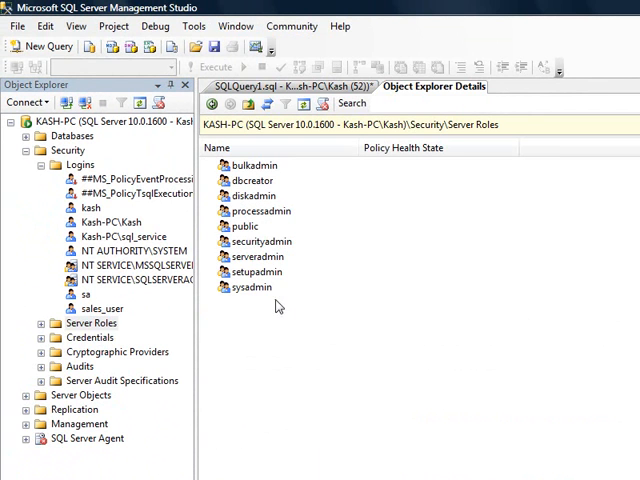
{"action": "left_click", "coordinate": [236, 26]}
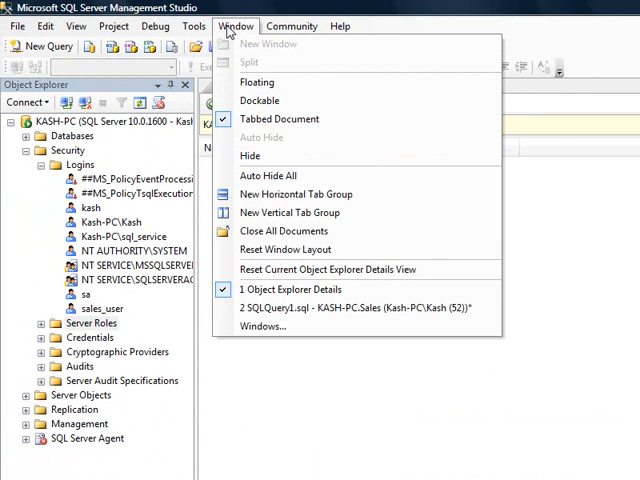
Step: Switch back to the query window
{"action": "left_click", "coordinate": [264, 326]}
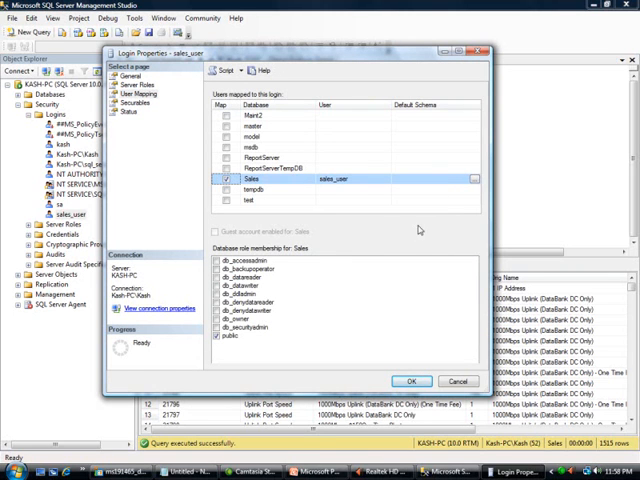
{"action": "mouse_move", "coordinate": [310, 272]}
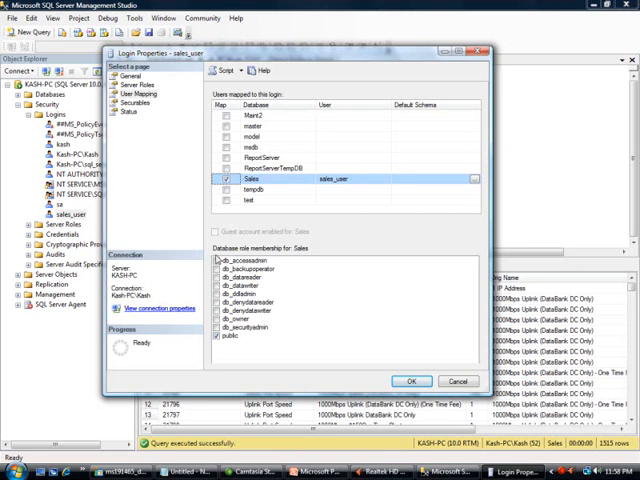
{"action": "mouse_move", "coordinate": [344, 356]}
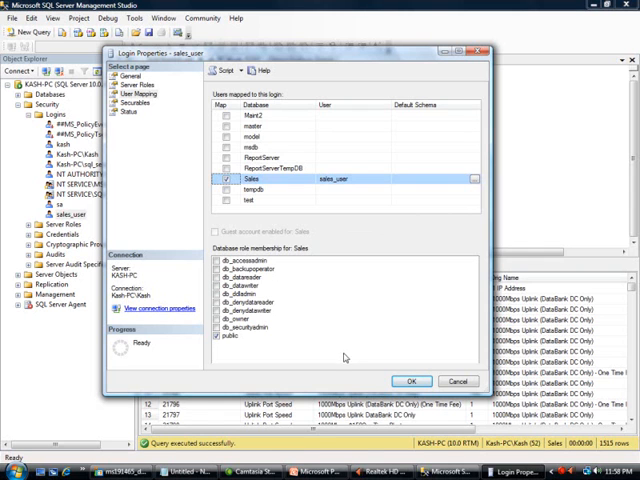
{"action": "mouse_move", "coordinate": [292, 352]}
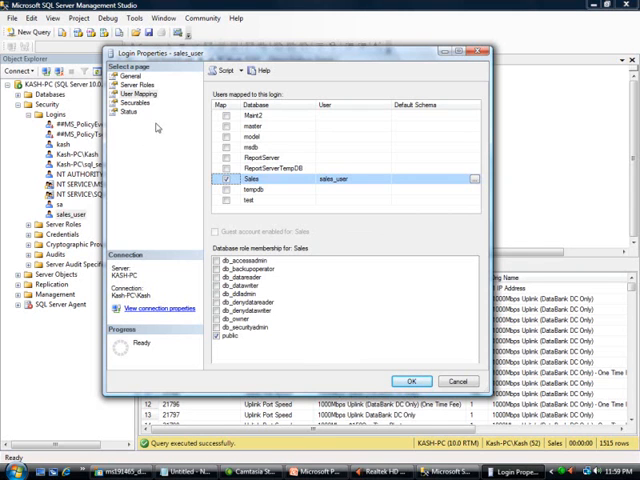
{"action": "left_click", "coordinate": [410, 380]}
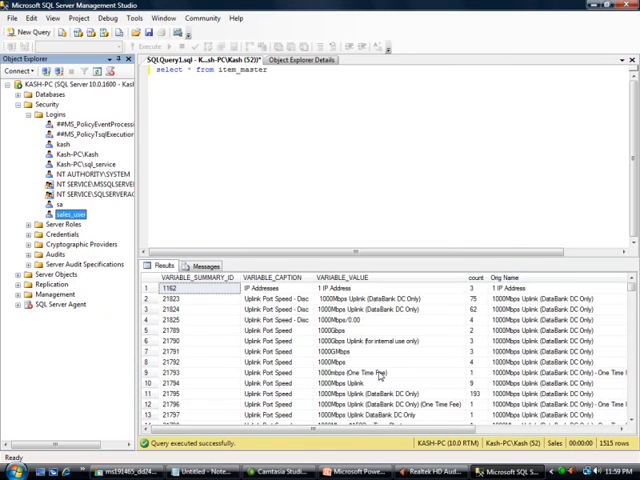
{"action": "mouse_move", "coordinate": [256, 132]}
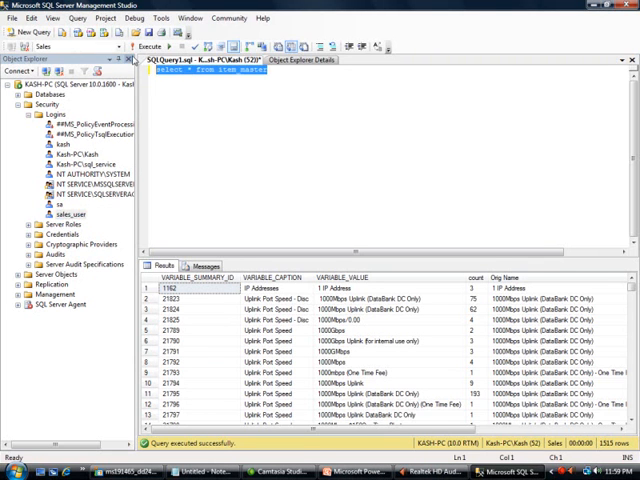
{"action": "mouse_move", "coordinate": [500, 452]}
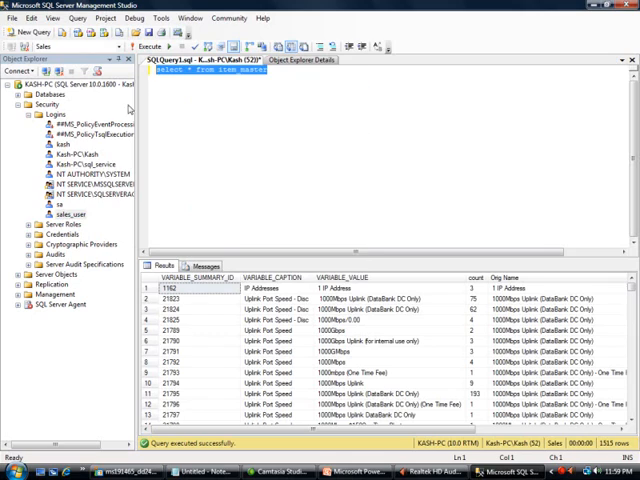
Step: Add a second KASH-PC connection as sales_user with SQL Server authentication and bring up its actions
{"action": "left_click", "coordinate": [16, 18]}
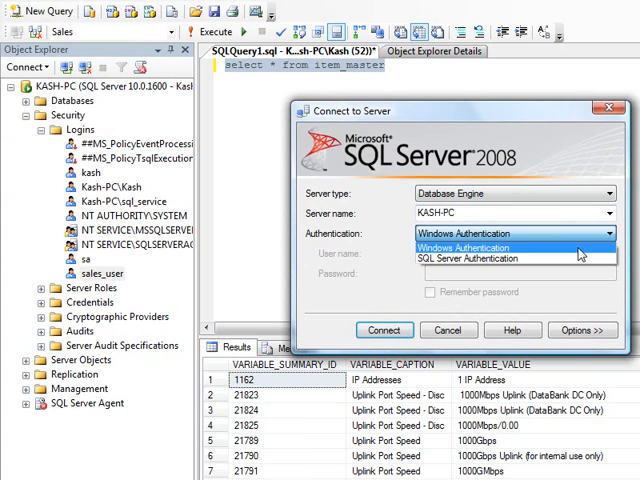
{"action": "left_click", "coordinate": [480, 258]}
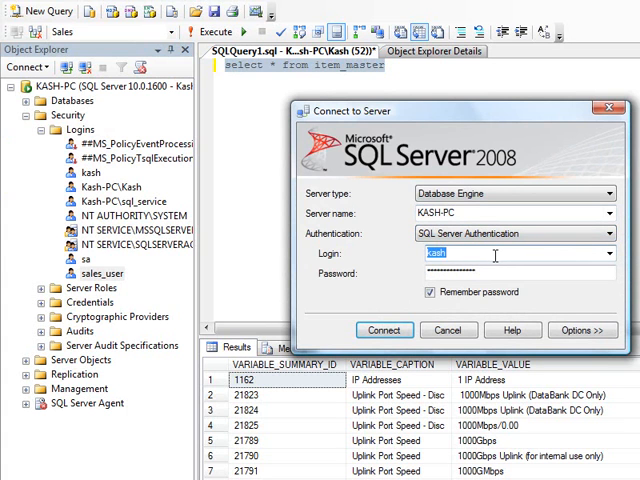
{"action": "type", "text": "sales_user"}
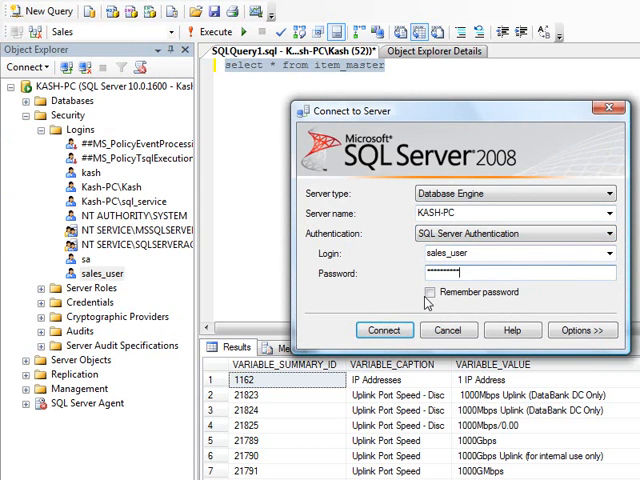
{"action": "left_click", "coordinate": [428, 292]}
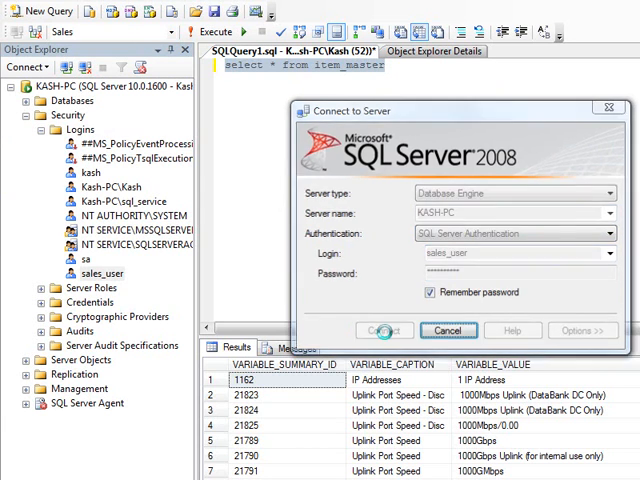
{"action": "left_click", "coordinate": [384, 330]}
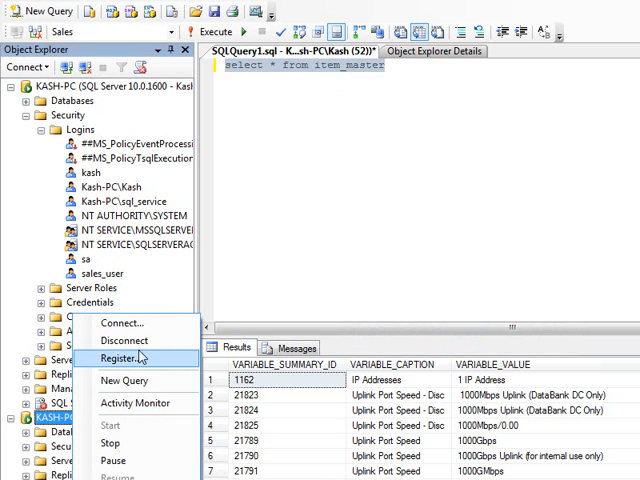
Step: Run 'select * from item_master' as sales_user, which fails with SELECT permission denied
{"action": "left_click", "coordinate": [124, 380]}
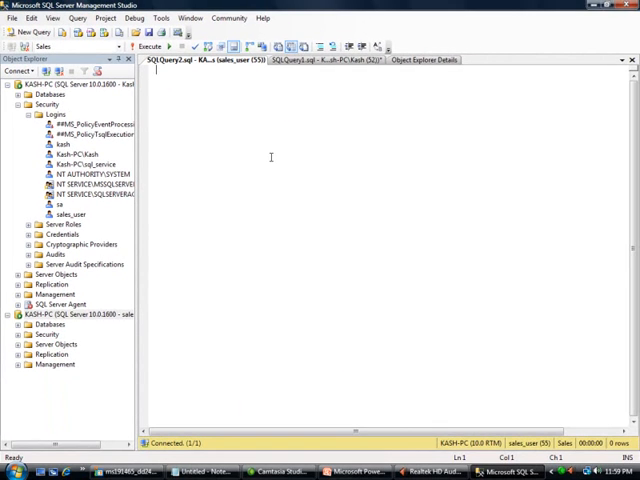
{"action": "type", "text": "select * from item_master"}
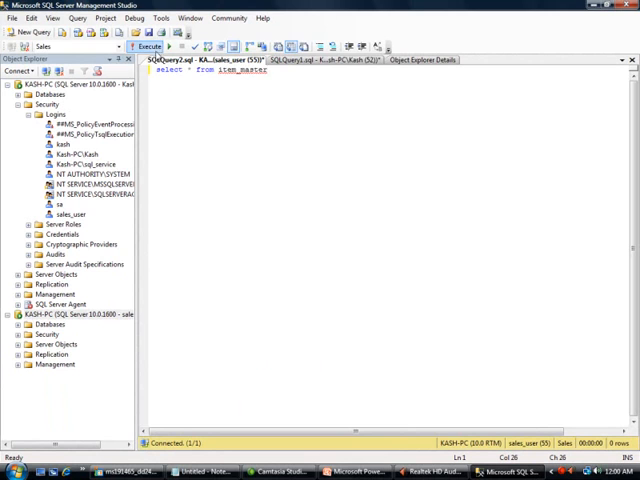
{"action": "left_click", "coordinate": [152, 48]}
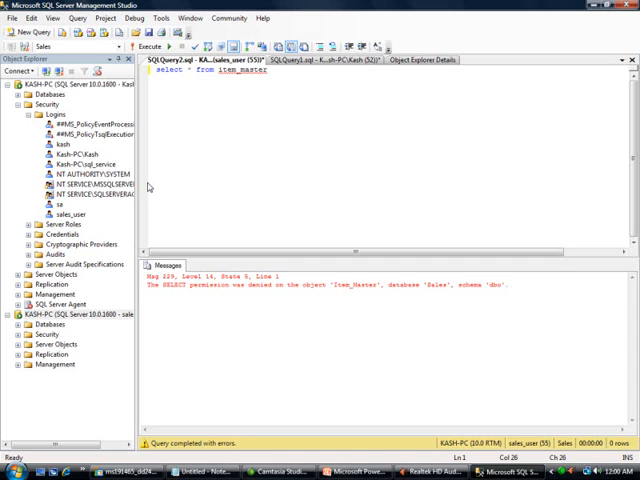
{"action": "mouse_move", "coordinate": [172, 176]}
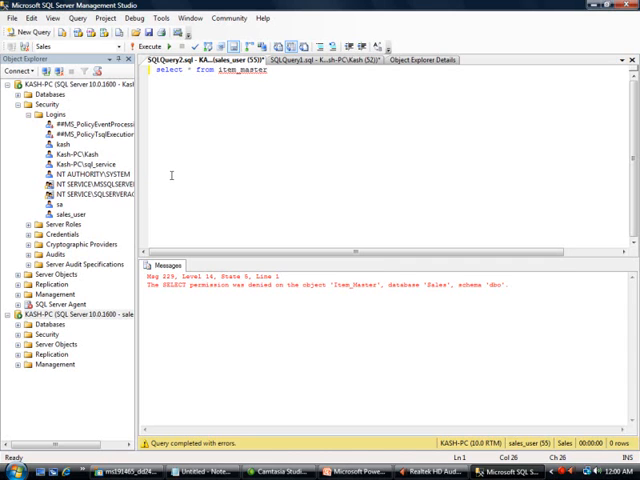
{"action": "mouse_move", "coordinate": [226, 148]}
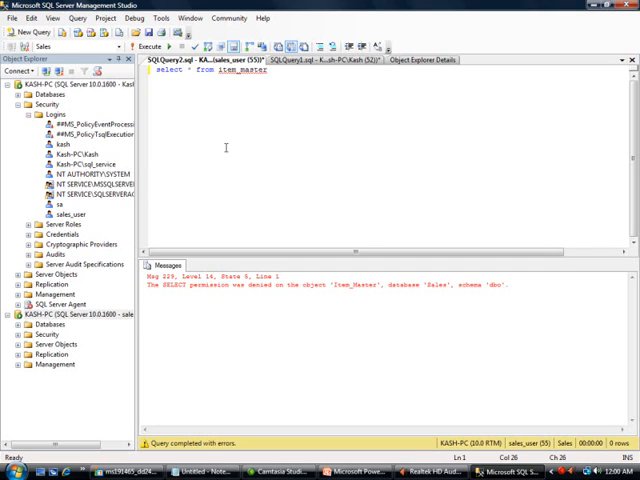
{"action": "mouse_move", "coordinate": [184, 212]}
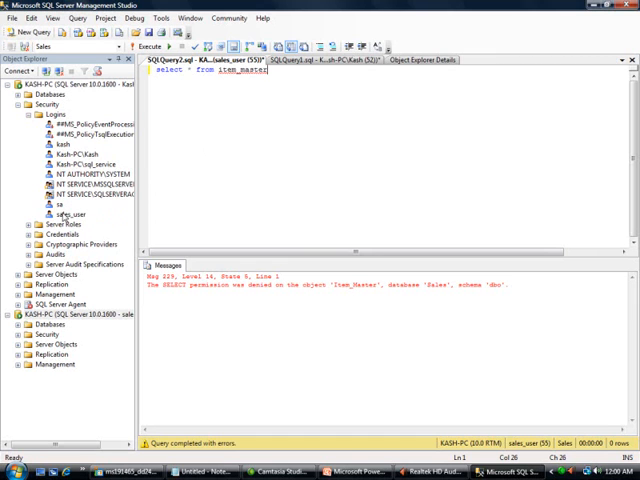
Step: In sales_user's User Mapping, select the Sales database and grant db_datareader membership
{"action": "left_click", "coordinate": [62, 214]}
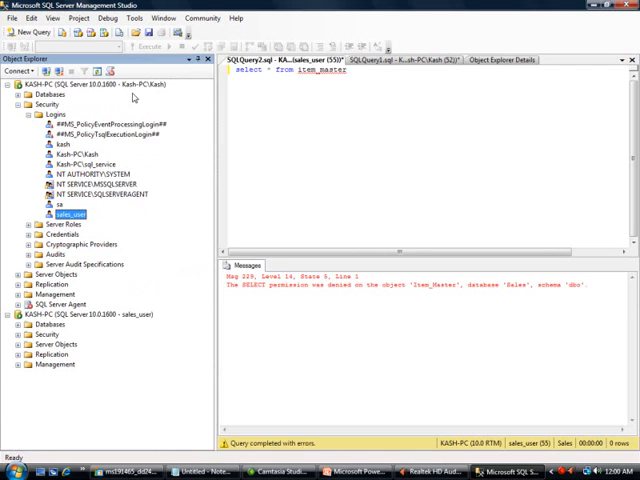
{"action": "mouse_move", "coordinate": [158, 92]}
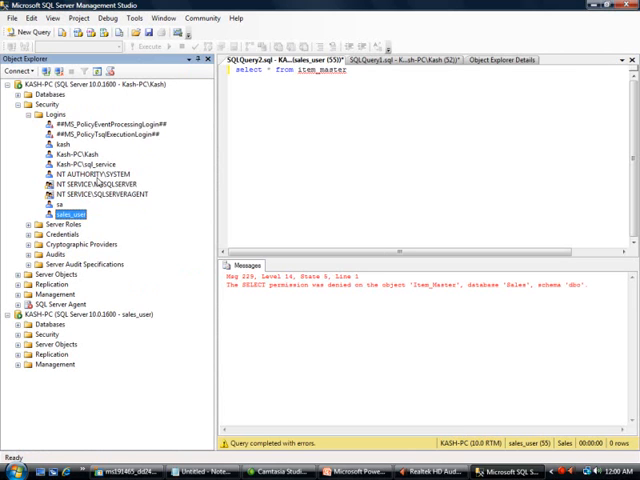
{"action": "double_click", "coordinate": [72, 214]}
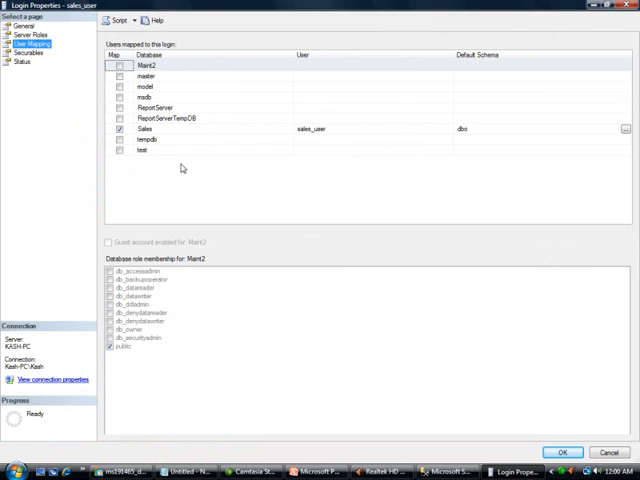
{"action": "mouse_move", "coordinate": [164, 136]}
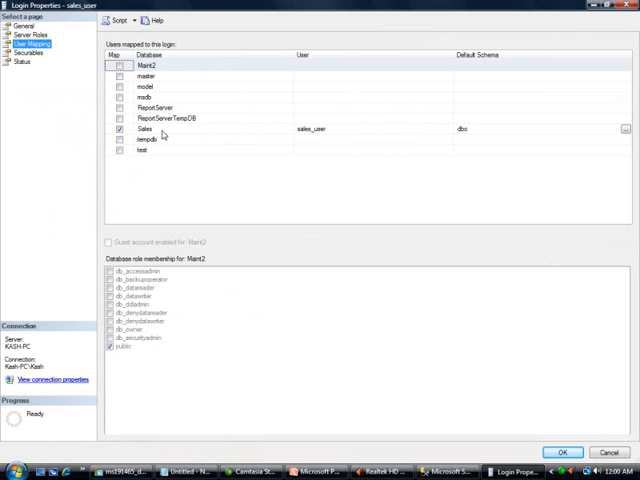
{"action": "left_click", "coordinate": [150, 128]}
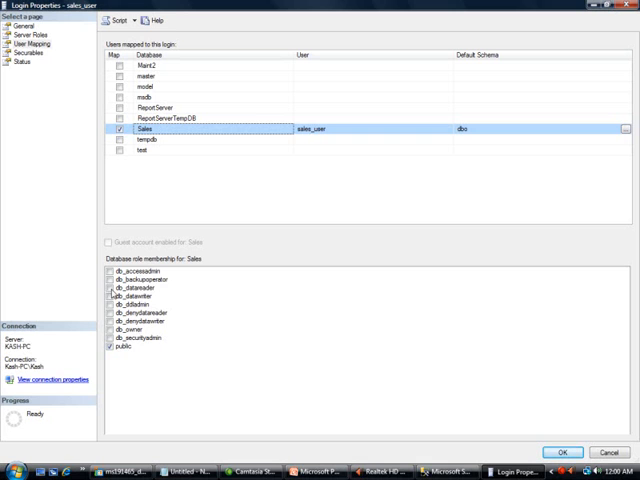
{"action": "left_click", "coordinate": [120, 296]}
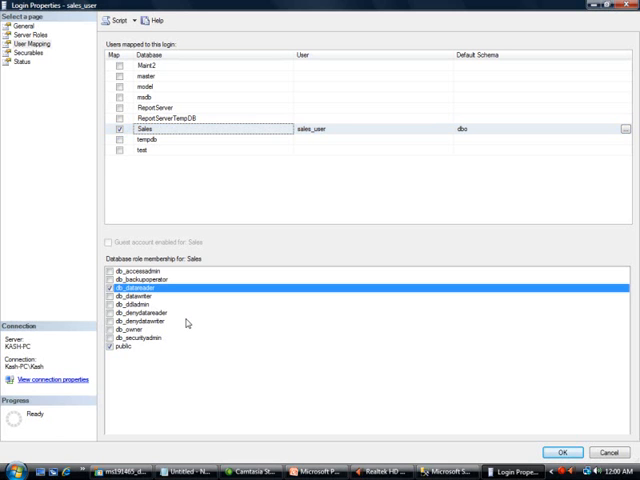
{"action": "mouse_move", "coordinate": [366, 304]}
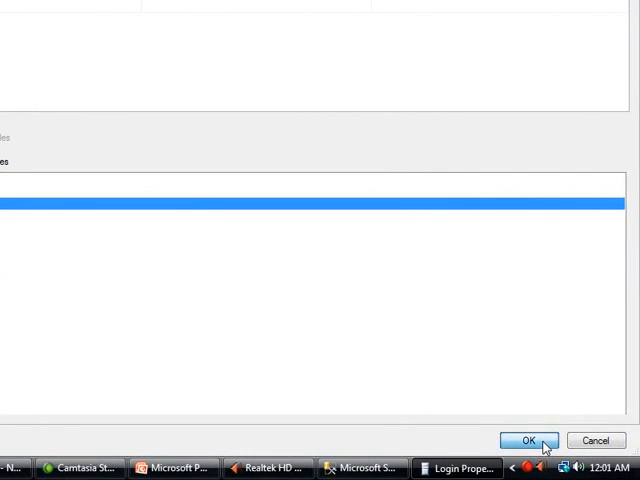
Step: Confirm Login Properties so sales_user keeps db_datareader on Sales and the item_master select returns rows
{"action": "left_click", "coordinate": [528, 440]}
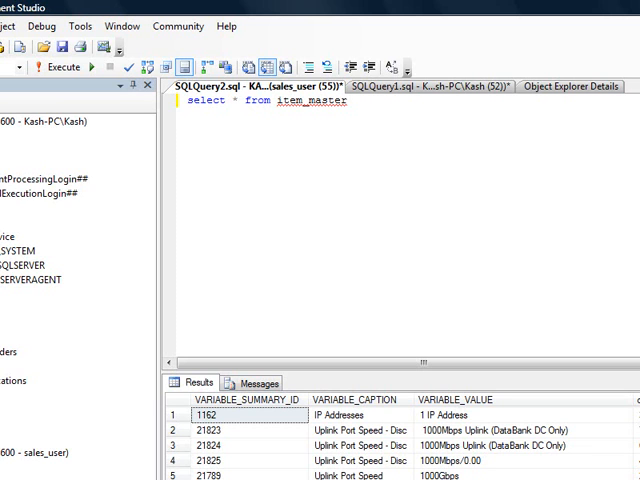
{"action": "mouse_move", "coordinate": [292, 308]}
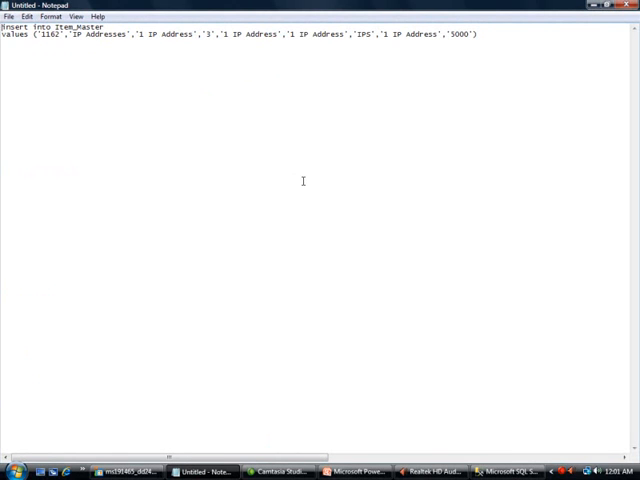
Step: Copy the insert into item_master statement from Notepad into the sales_user query beneath the select
{"action": "double_click", "coordinate": [56, 24]}
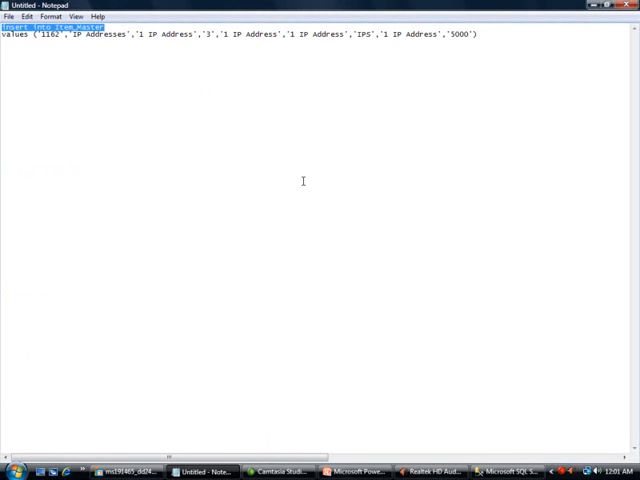
{"action": "key", "text": "ctrl+a"}
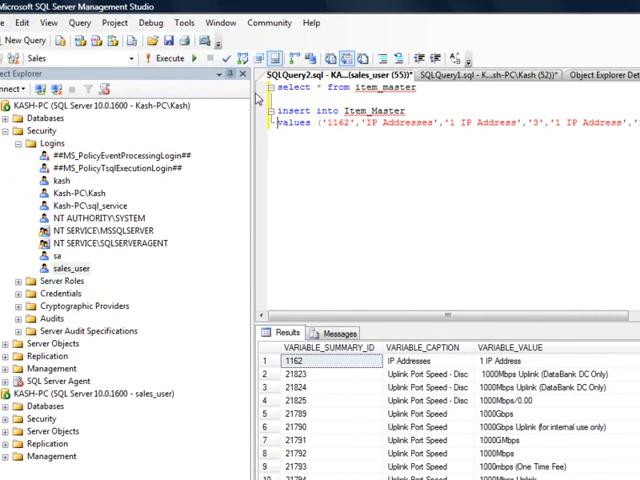
{"action": "left_click", "coordinate": [68, 268]}
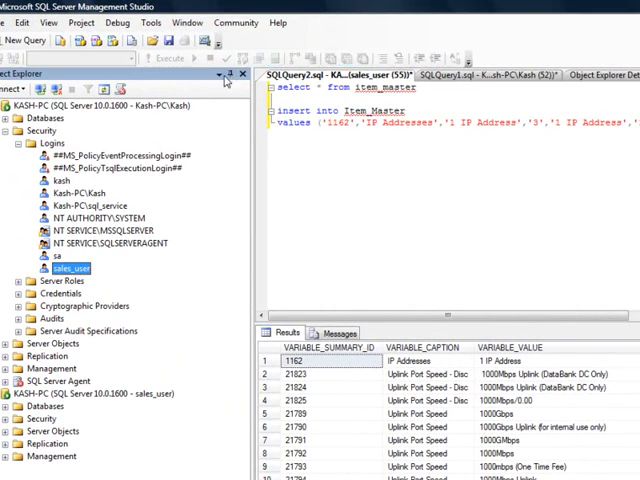